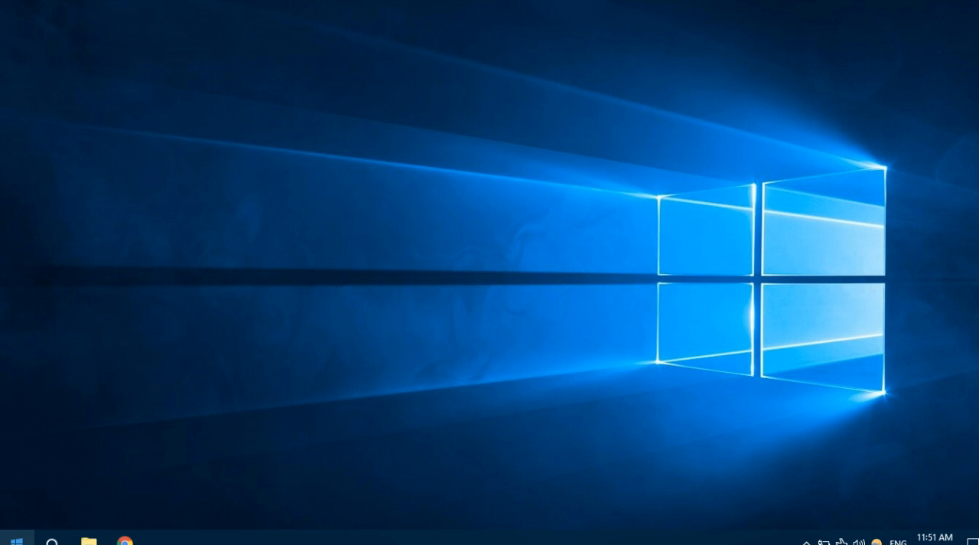
Step: Launch ArcGlobe from the ArcGIS folder in the Windows Start menu
{"action": "left_click", "coordinate": [10, 539]}
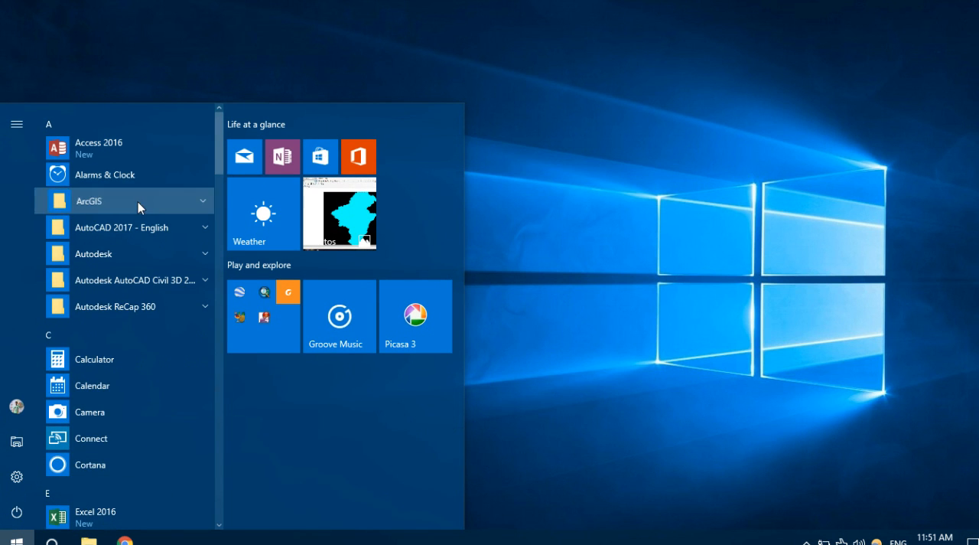
{"action": "left_click", "coordinate": [88, 201]}
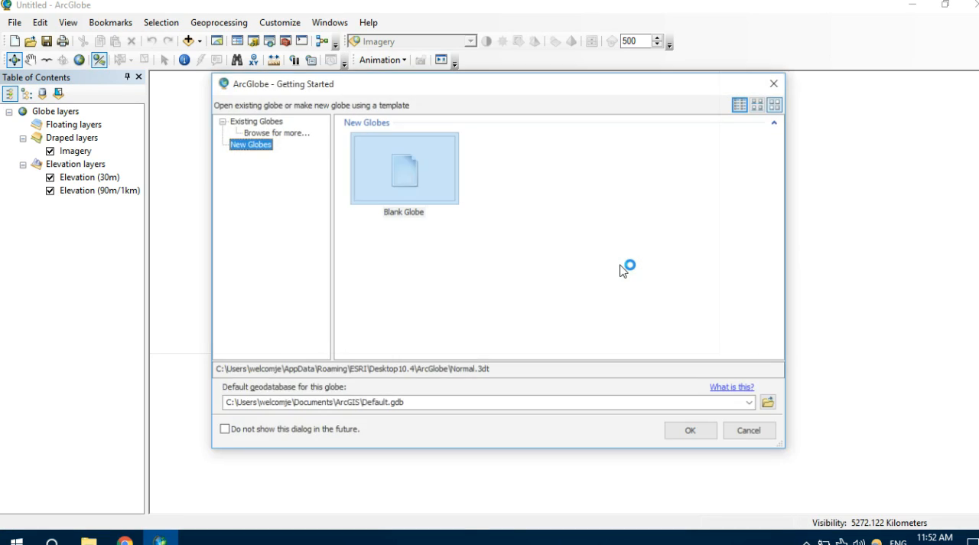
Step: Create a new blank globe from the Getting Started dialog
{"action": "left_click", "coordinate": [404, 168]}
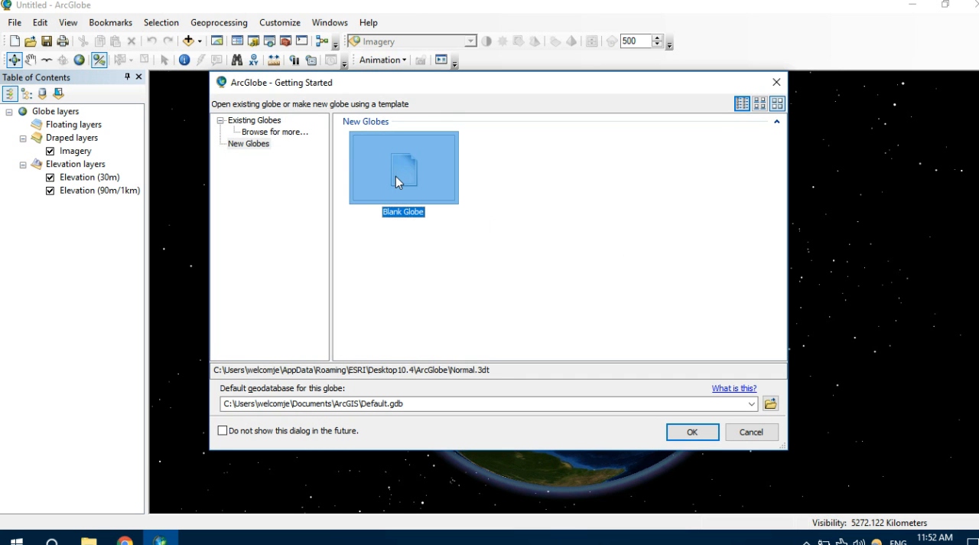
{"action": "left_click", "coordinate": [691, 431]}
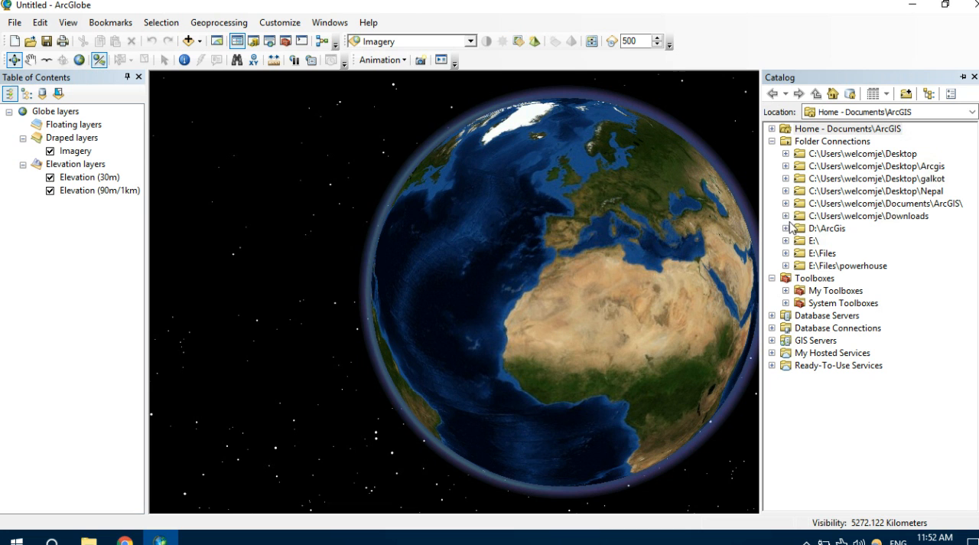
{"action": "mouse_move", "coordinate": [789, 229]}
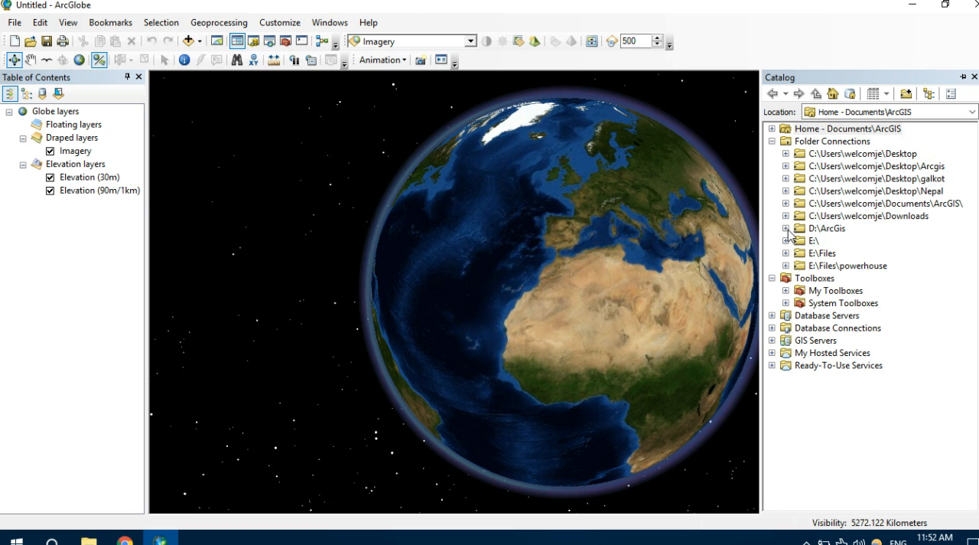
Step: Add the catchment Polygon feature class from D:\ArcGis as a draped layer
{"action": "left_click", "coordinate": [787, 228]}
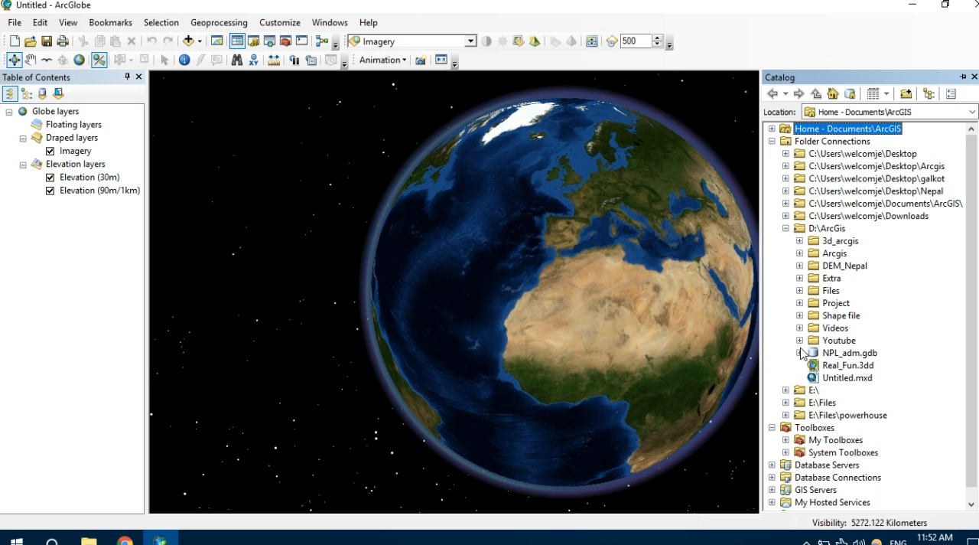
{"action": "left_click", "coordinate": [800, 340]}
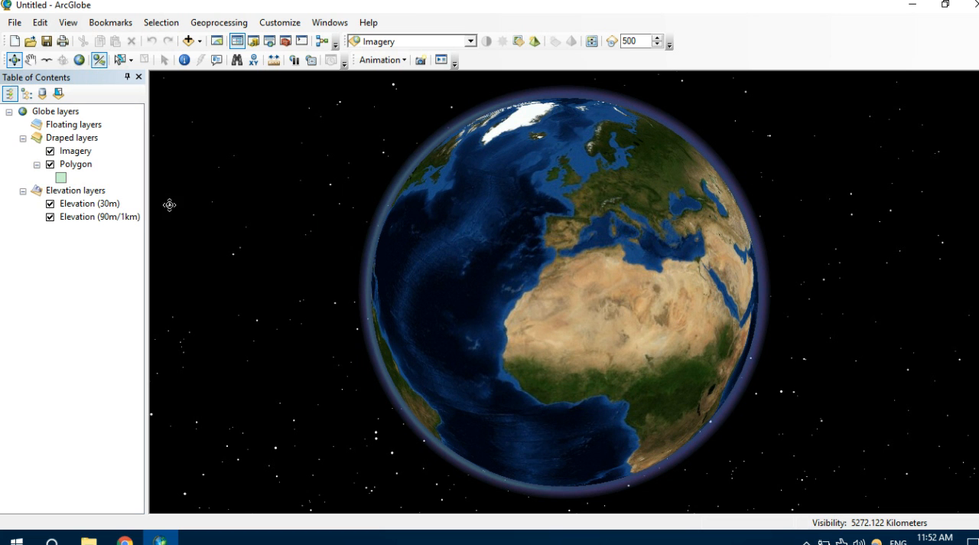
Step: Zoom the globe to the Polygon layer's extent
{"action": "left_click", "coordinate": [77, 163]}
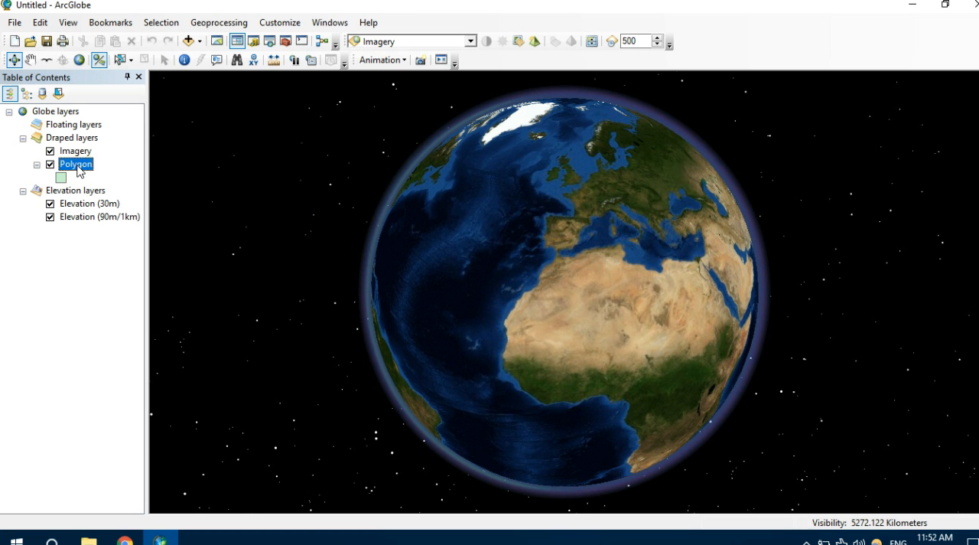
{"action": "right_click", "coordinate": [75, 164]}
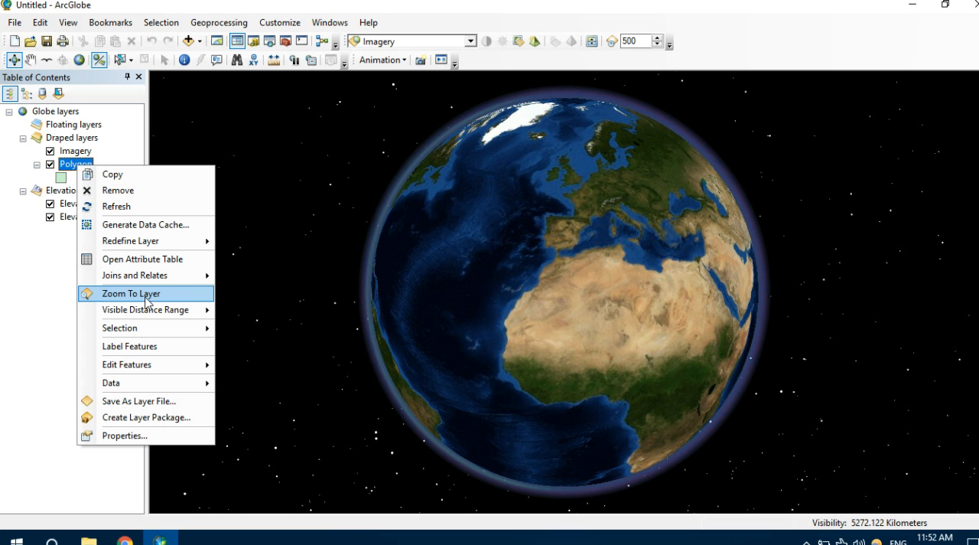
{"action": "left_click", "coordinate": [132, 292]}
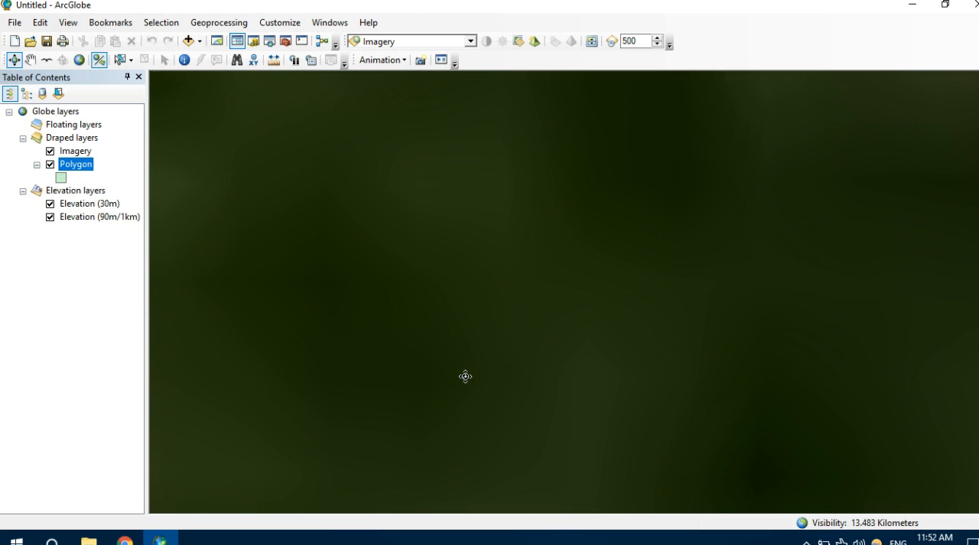
{"action": "mouse_move", "coordinate": [641, 291]}
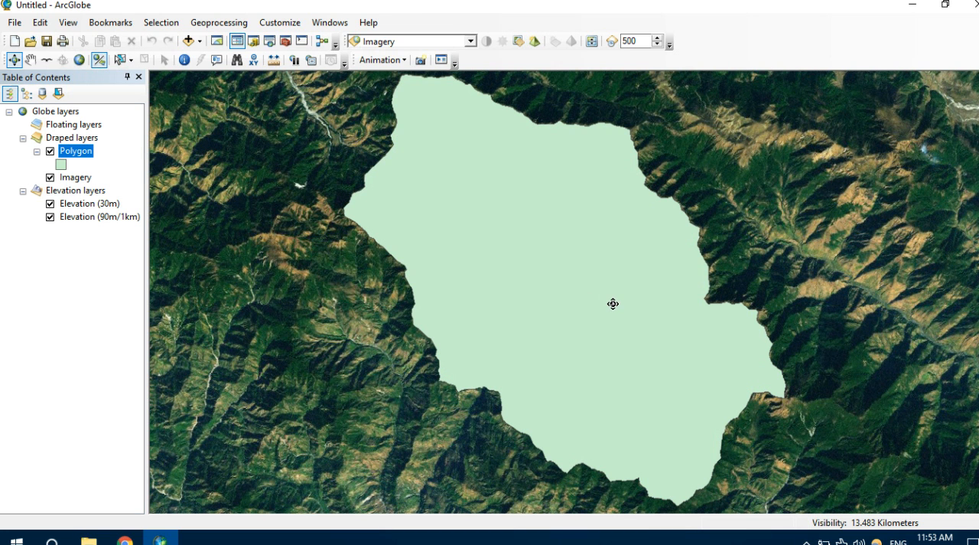
{"action": "mouse_move", "coordinate": [517, 148]}
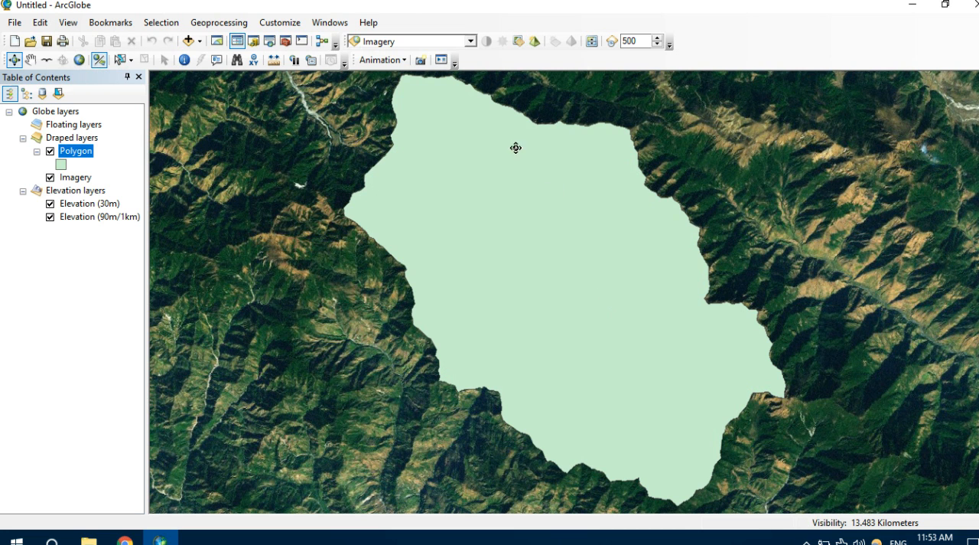
{"action": "mouse_move", "coordinate": [471, 41]}
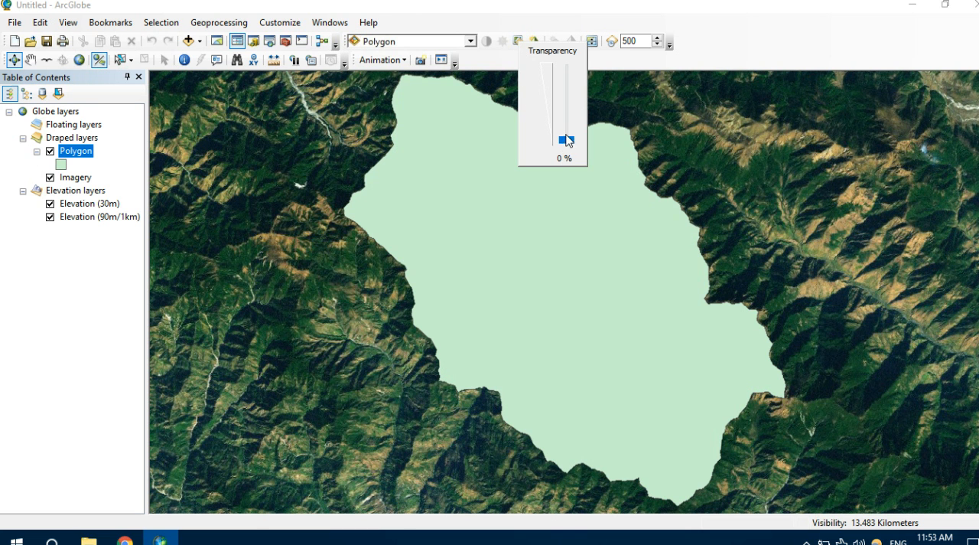
Step: Set the Polygon layer's transparency to about 40% so terrain shows through
{"action": "left_click_drag", "start_coordinate": [565, 141], "coordinate": [563, 111]}
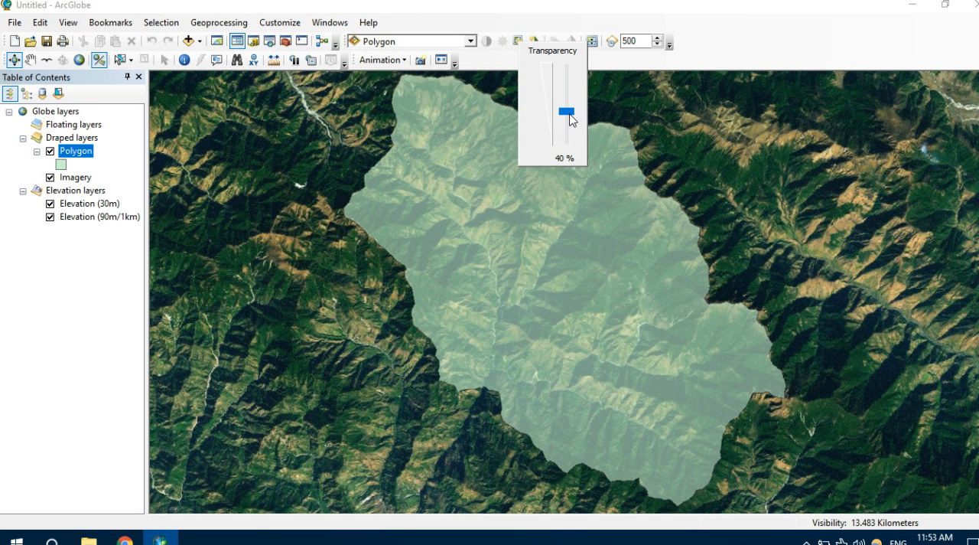
{"action": "left_click", "coordinate": [535, 272]}
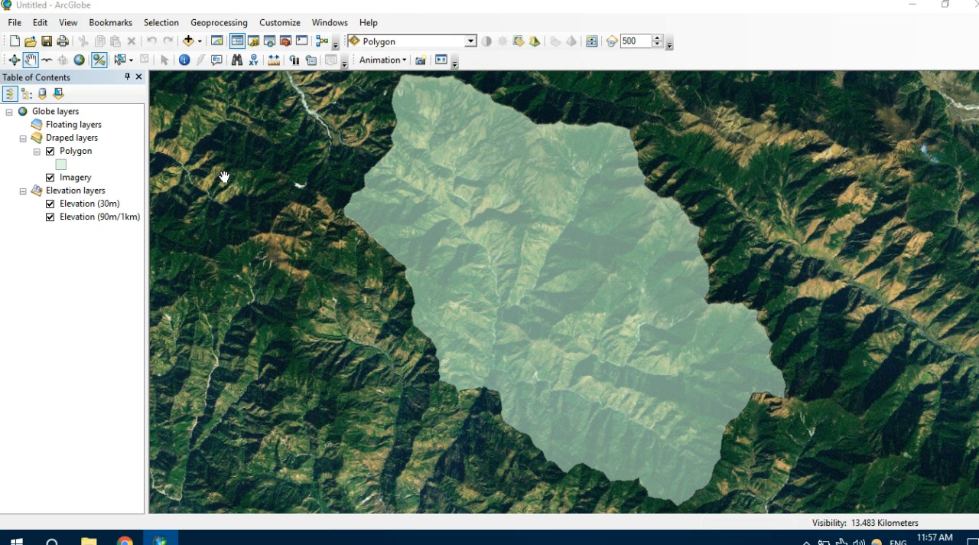
{"action": "mouse_move", "coordinate": [286, 191]}
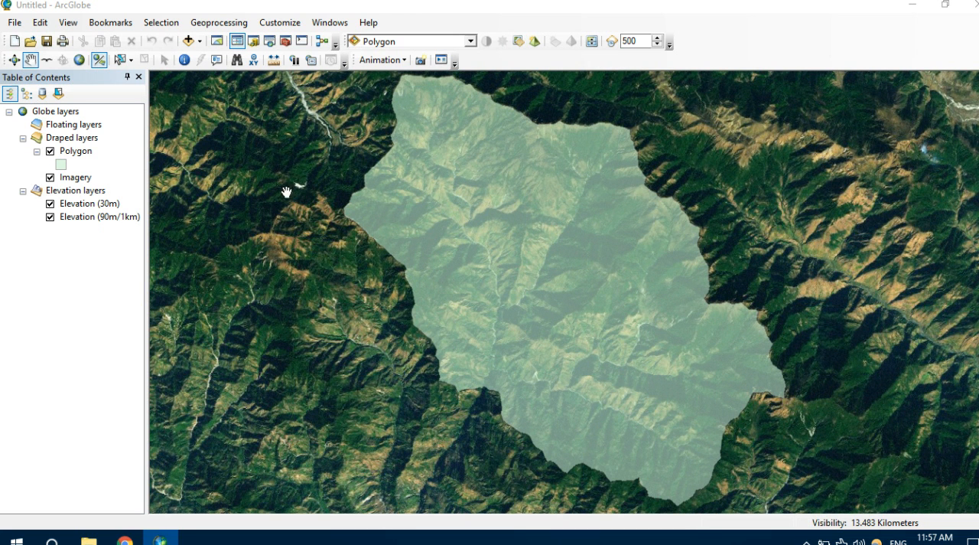